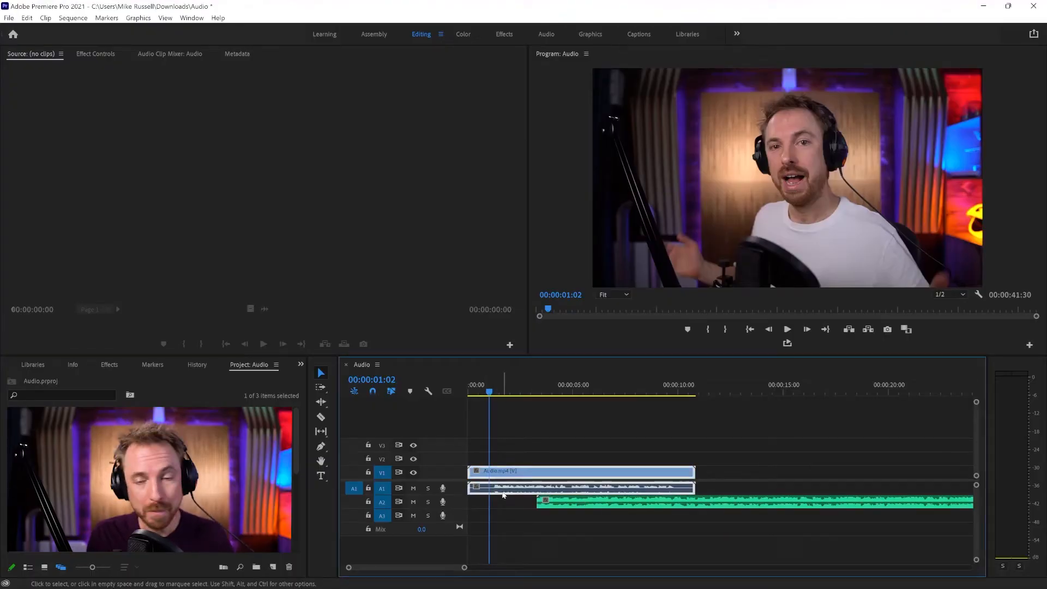
mouse_move(500, 494)
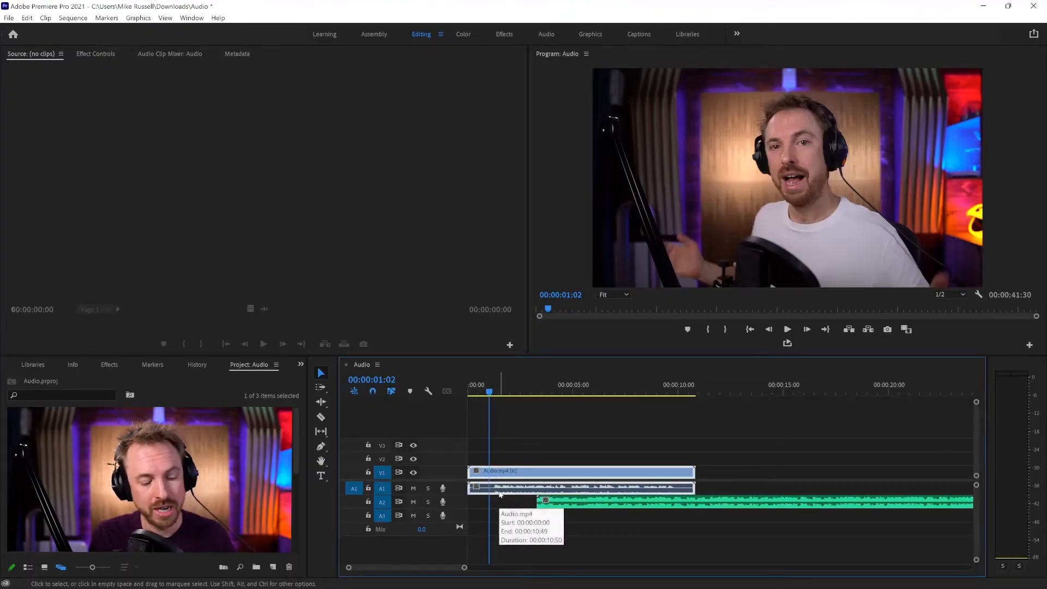
Split the Audio.mp4 clip at 00:00:01:02 with Ctrl+K, then undo it
key(Ctrl+K)
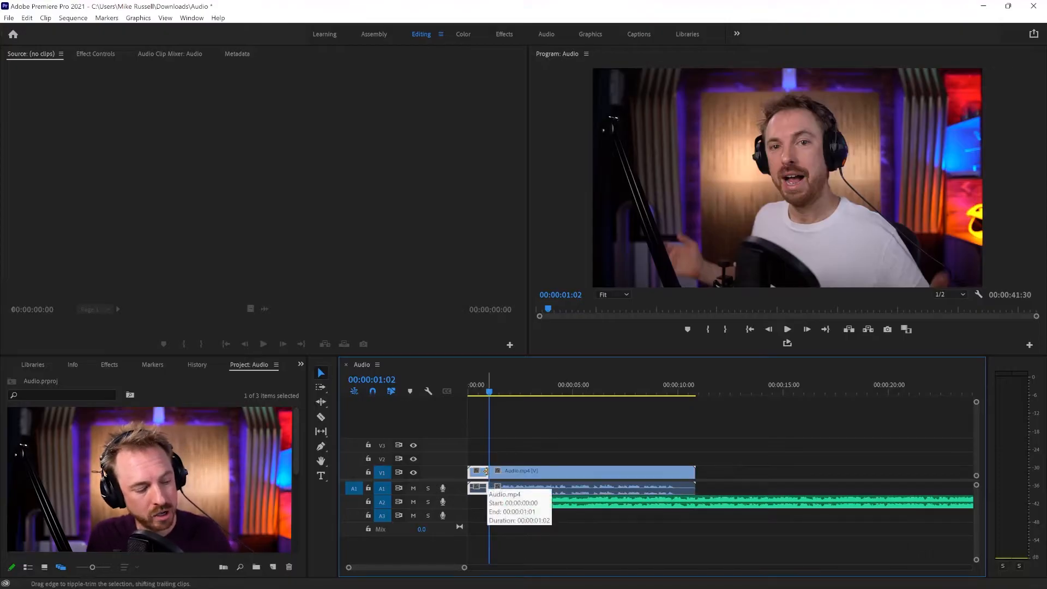
key(Ctrl+z)
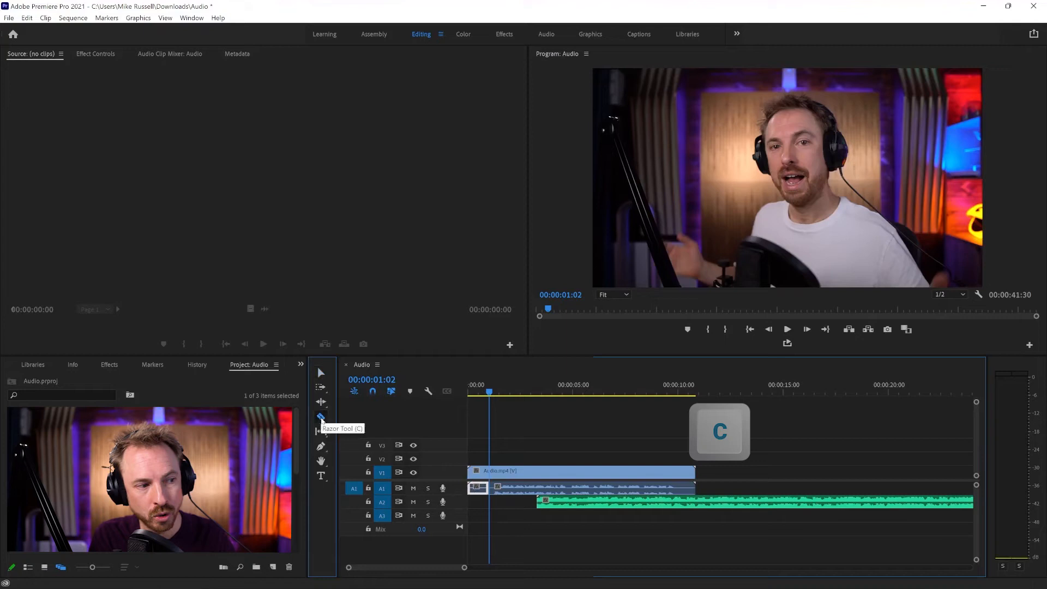
Make the Razor tool active for click-to-slice cutting on the timeline
click(321, 416)
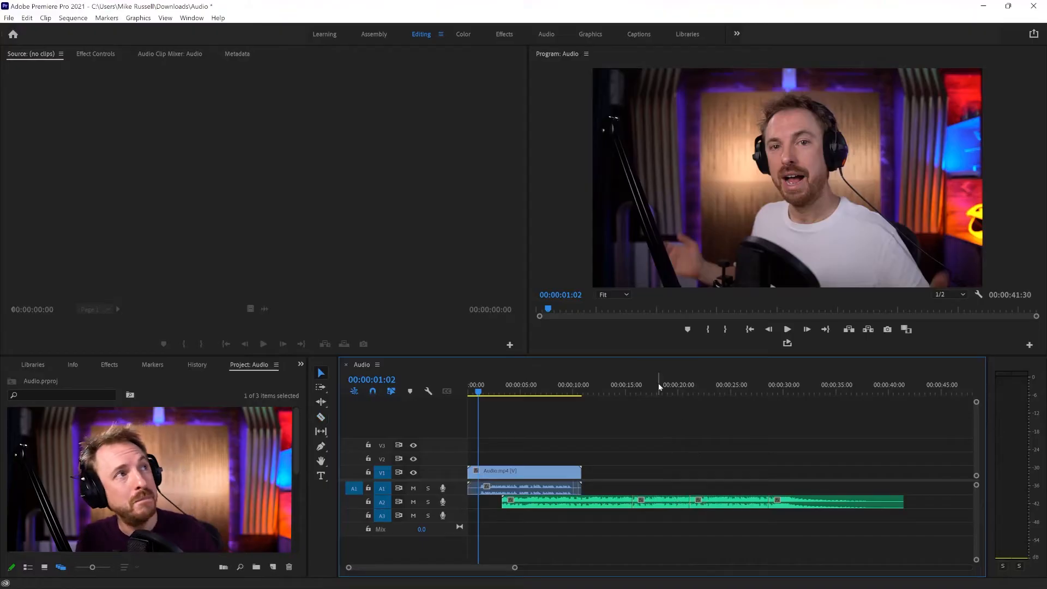
mouse_move(634, 425)
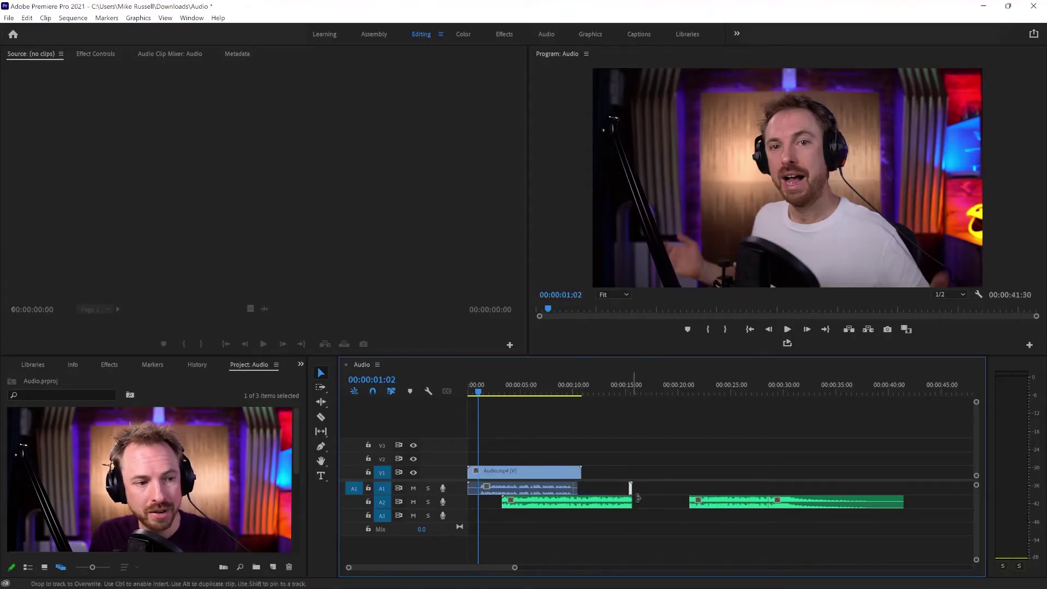
Cut the green music clip into two pieces separated by a gap
key(ctrl+k)
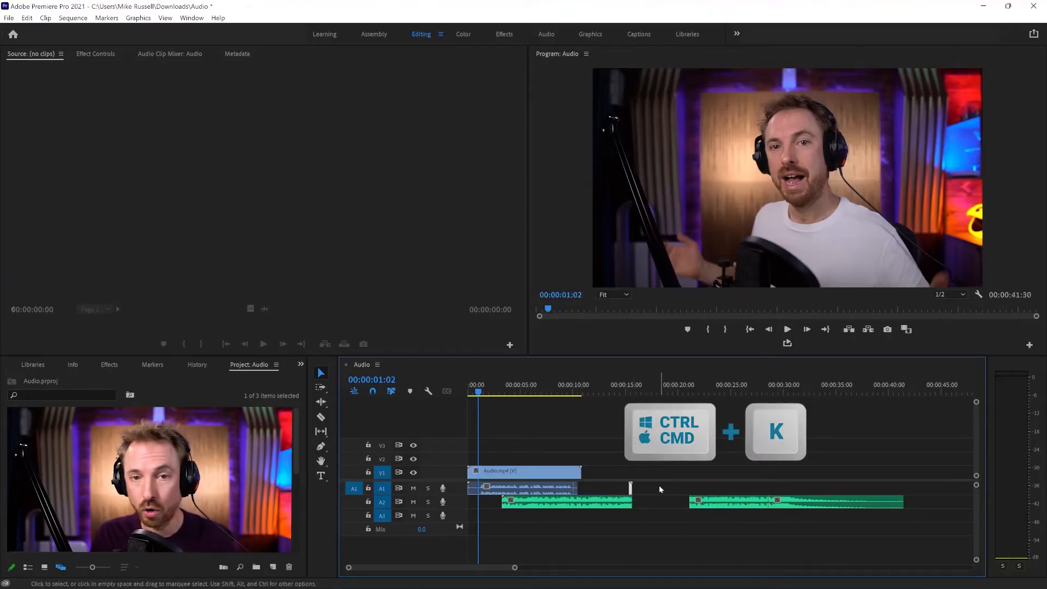
key(c)
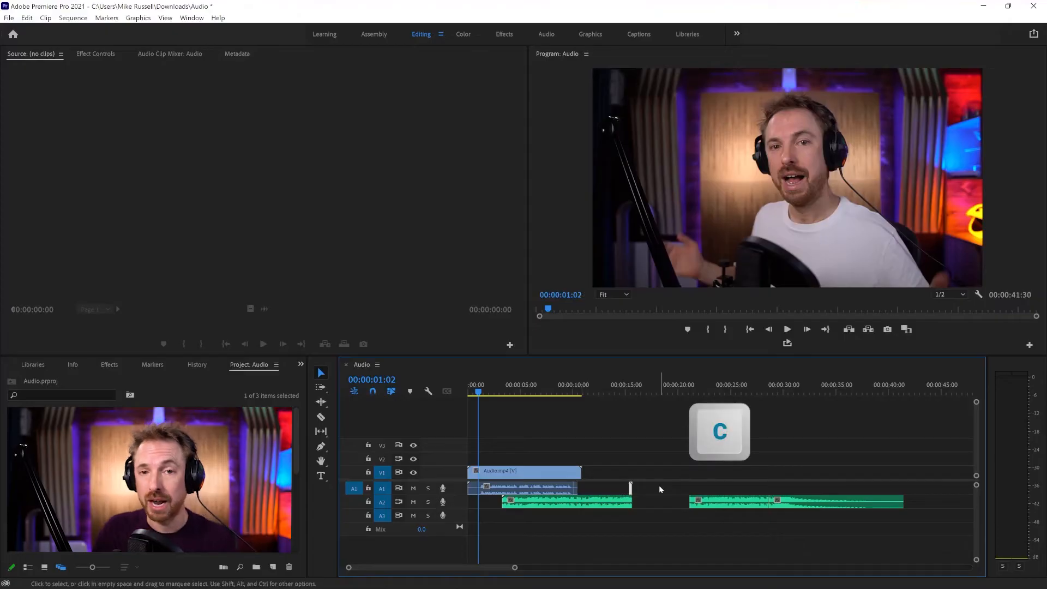